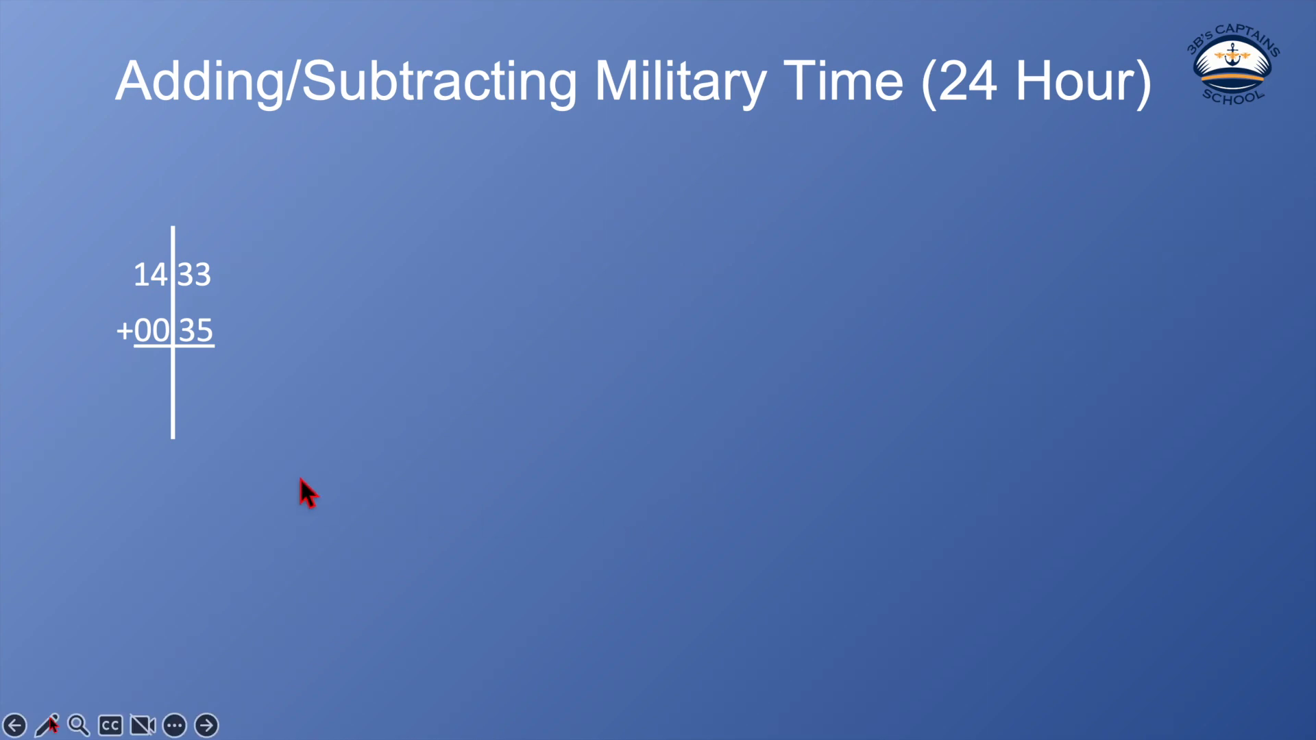
mouse_move(199, 414)
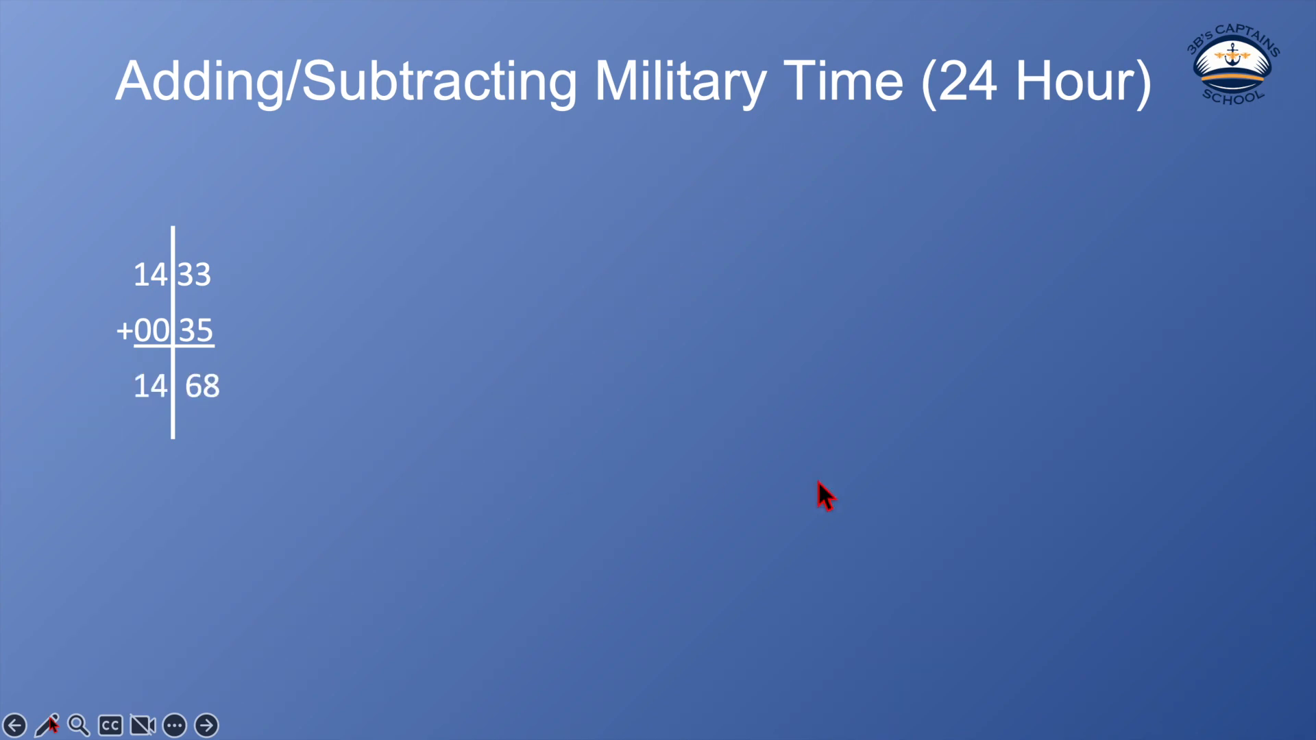
mouse_move(231, 378)
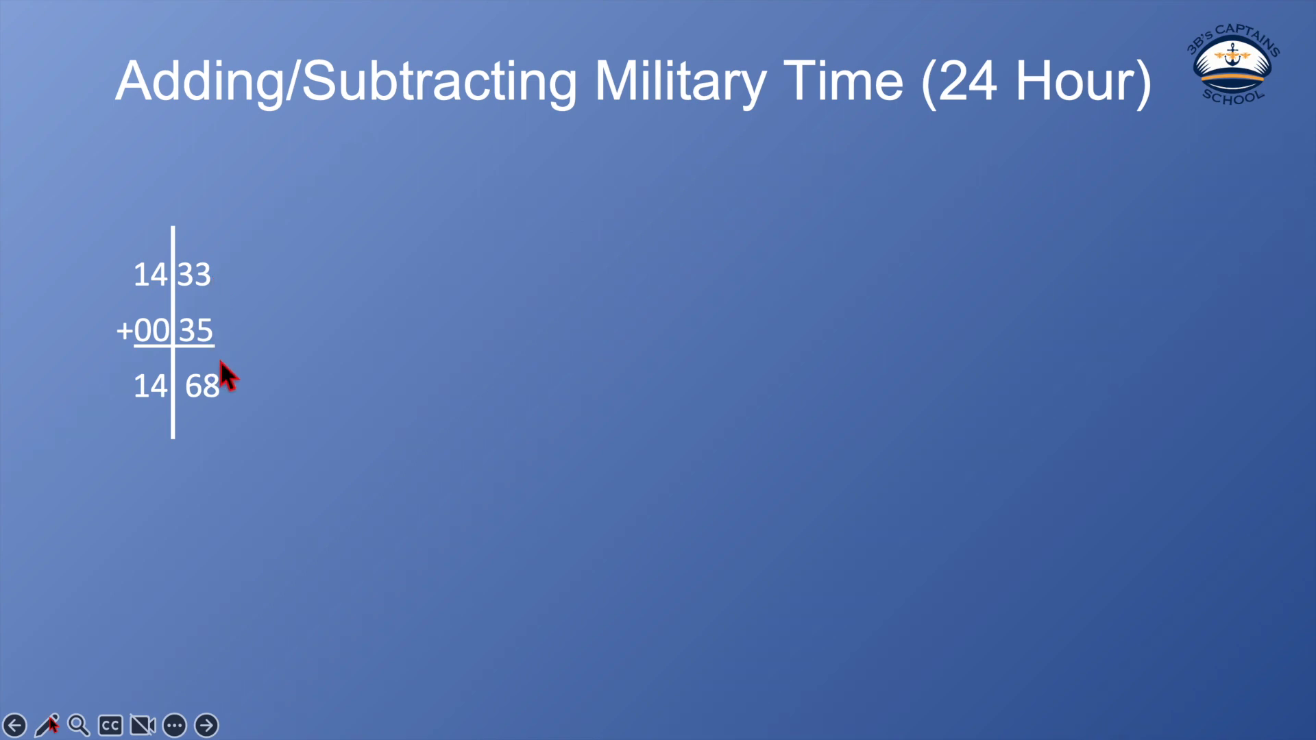
mouse_move(156, 293)
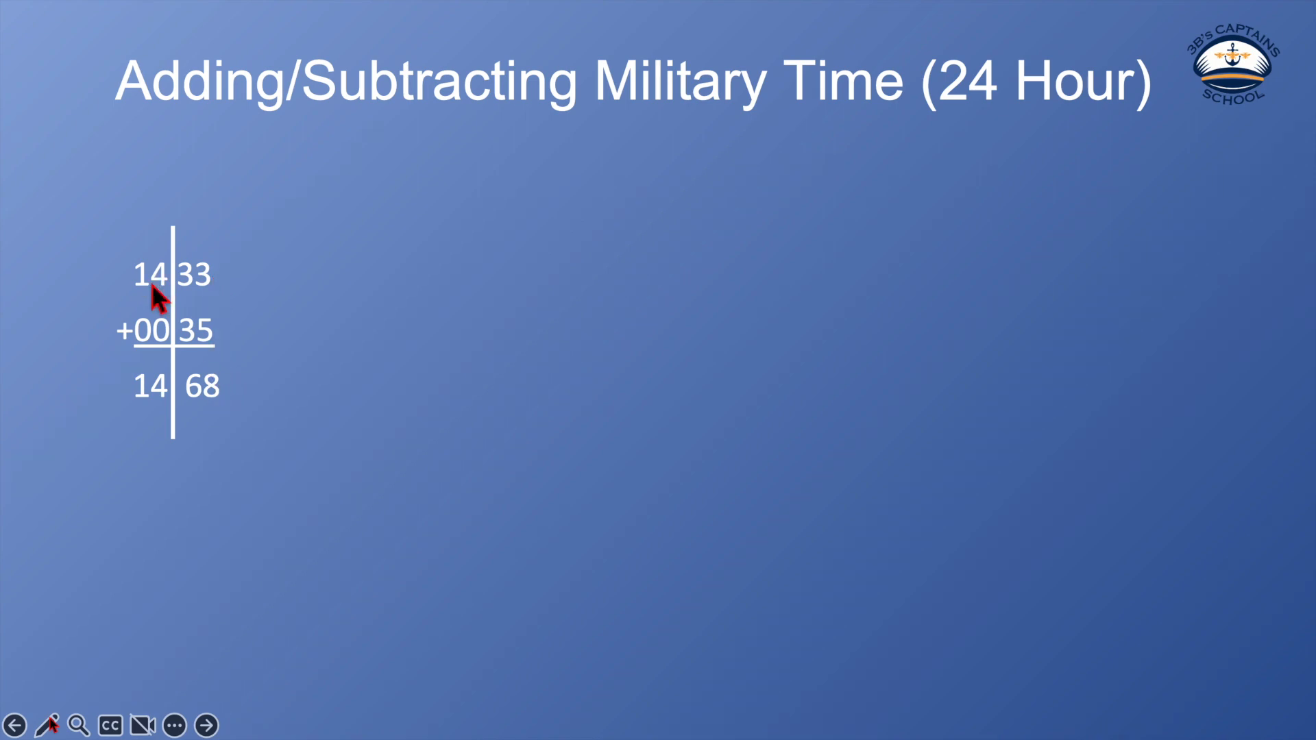
mouse_move(237, 356)
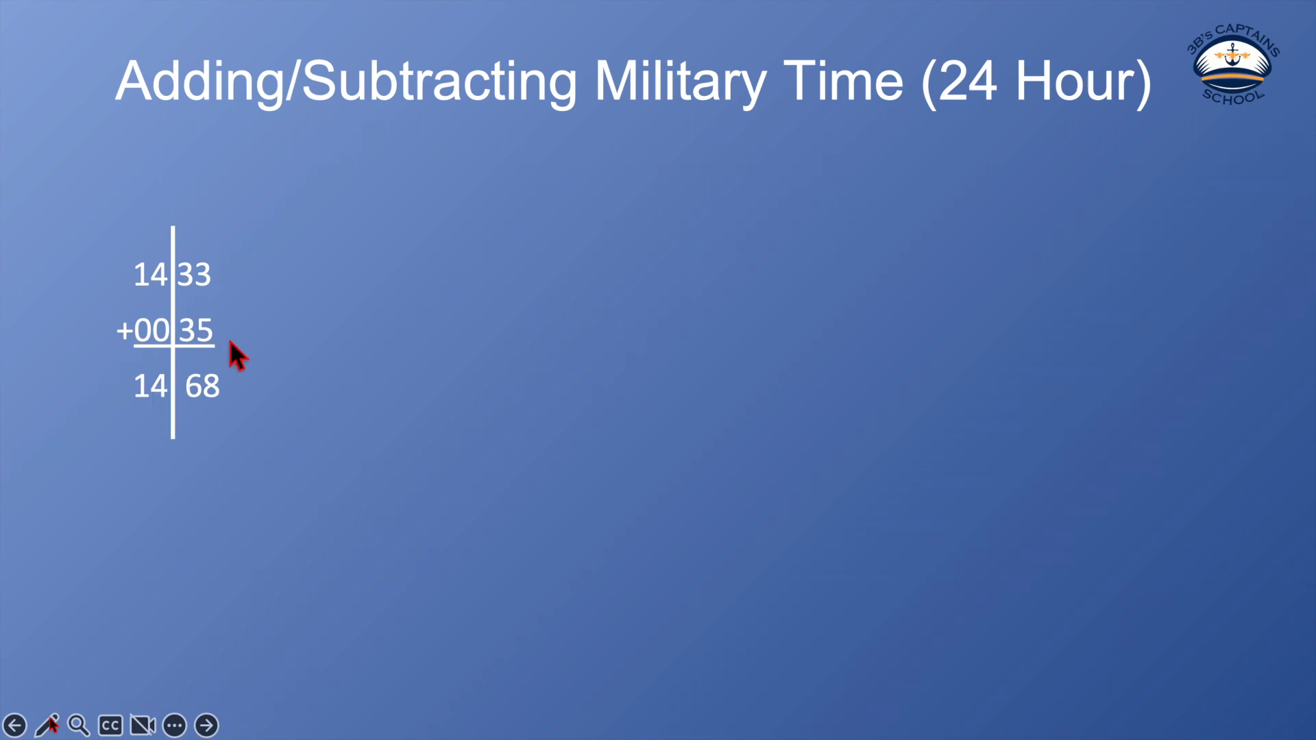
mouse_move(165, 431)
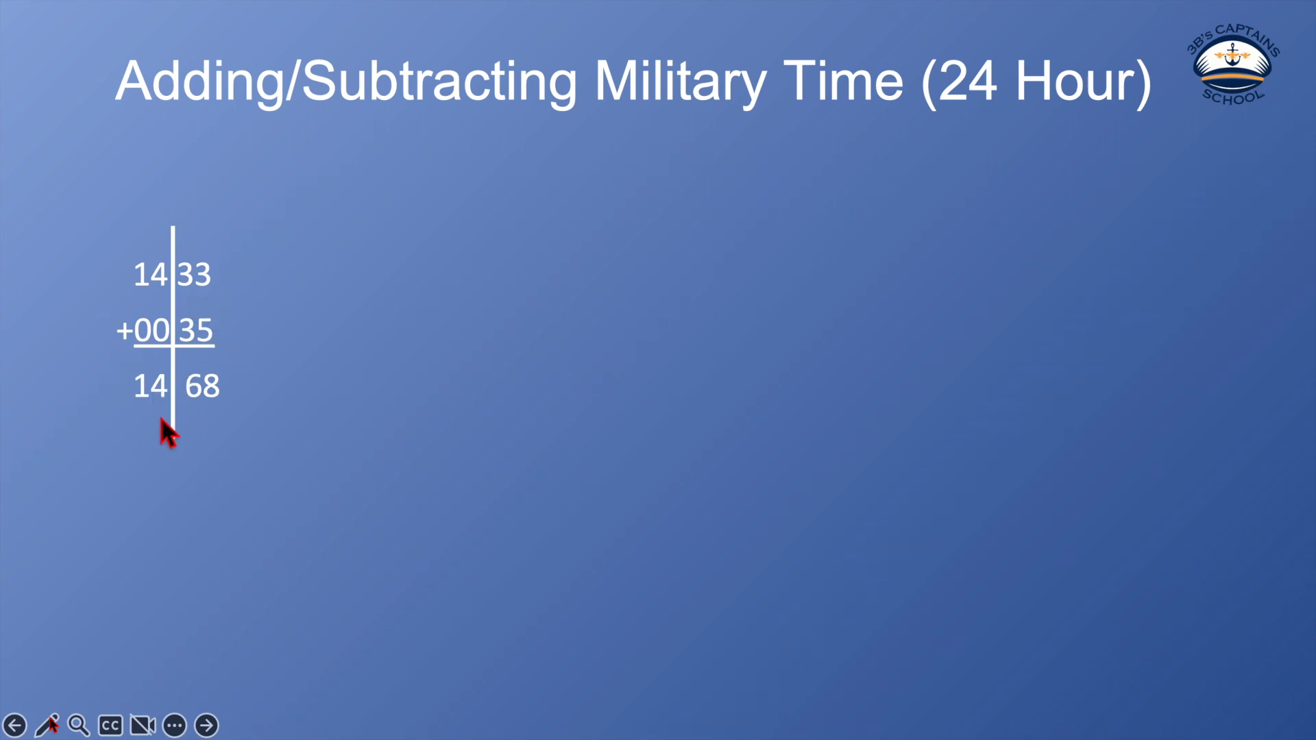
mouse_move(206, 428)
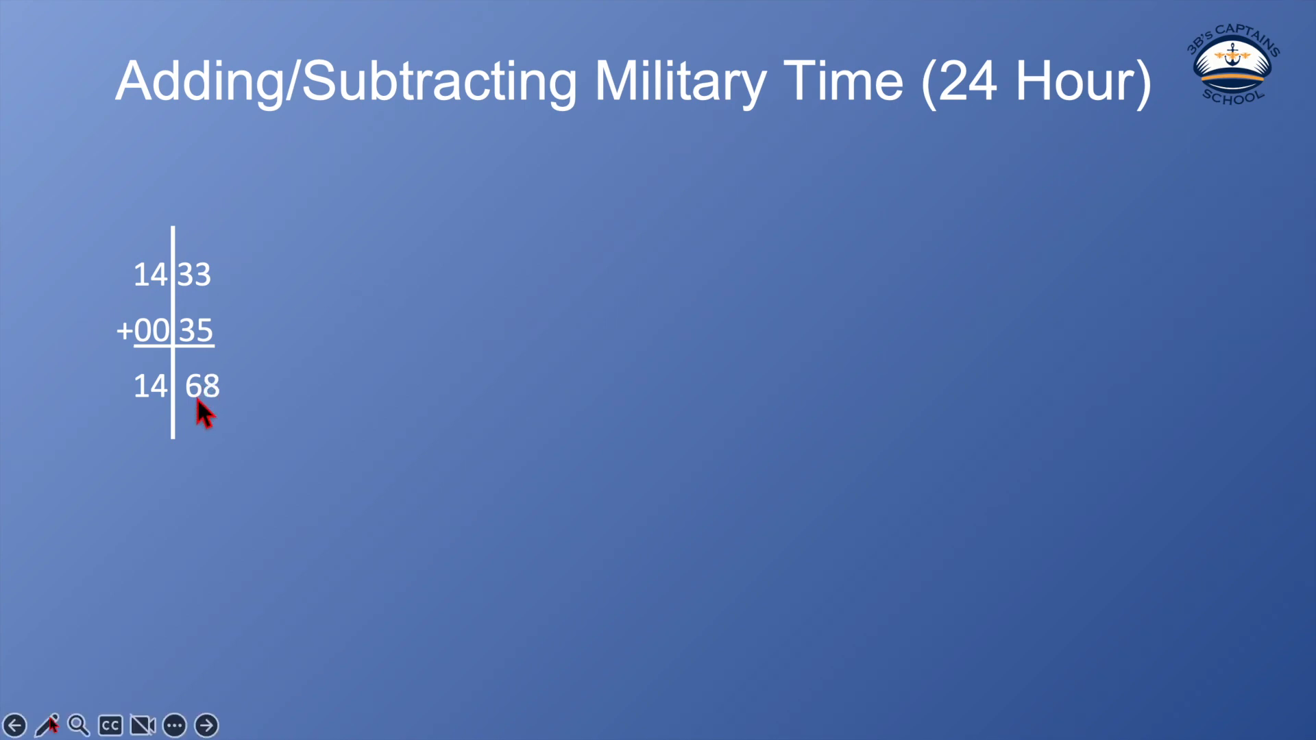
mouse_move(500, 428)
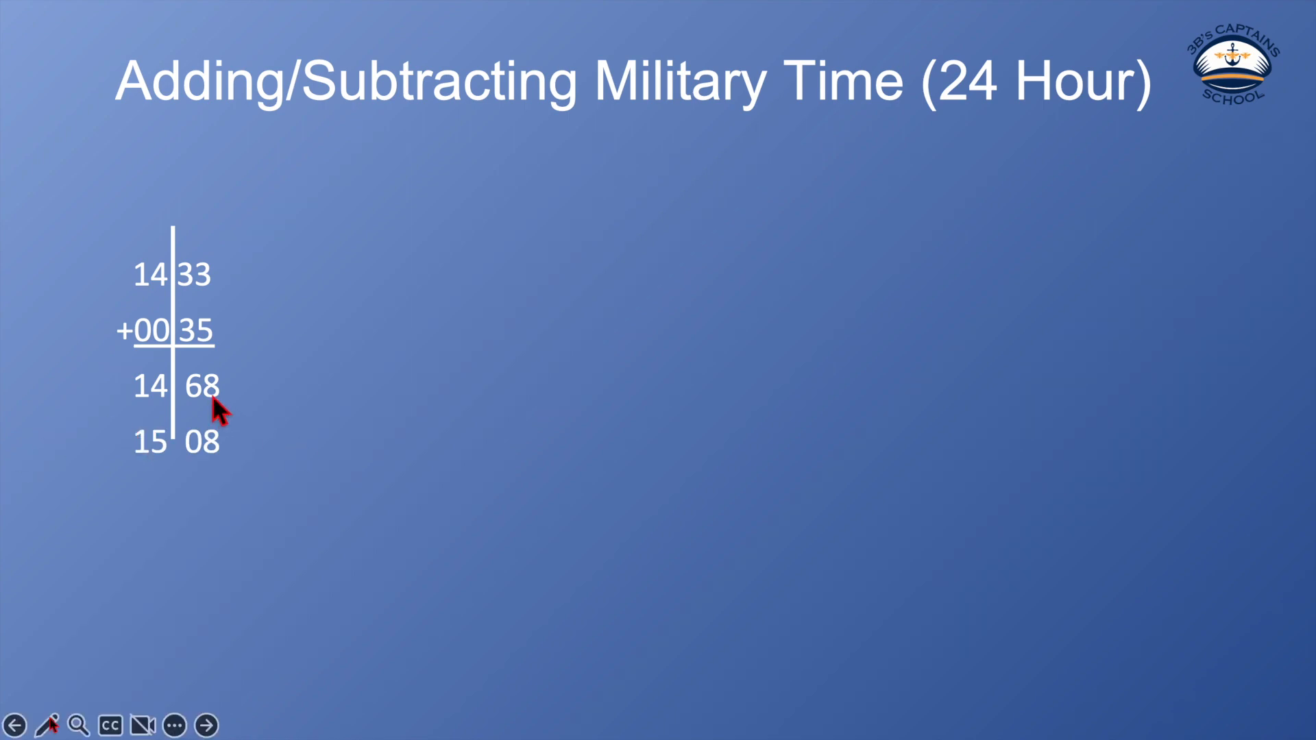
mouse_move(214, 411)
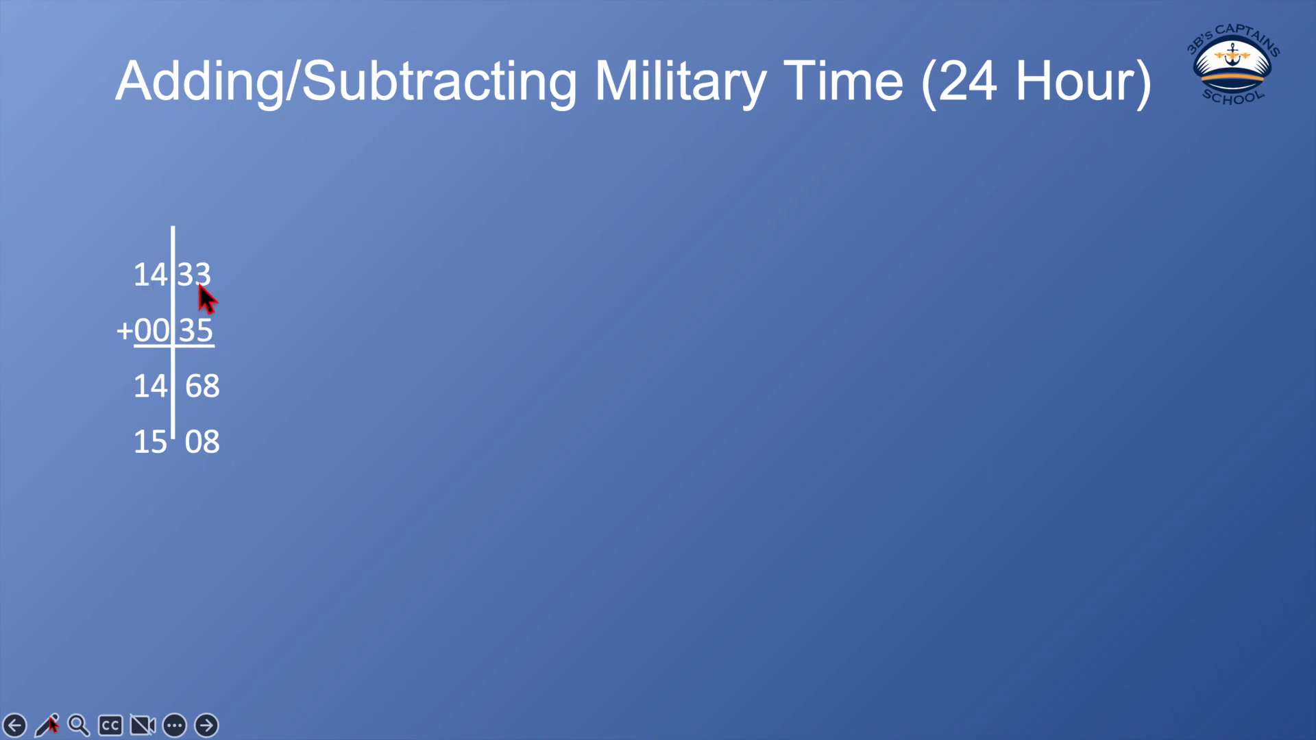
mouse_move(233, 357)
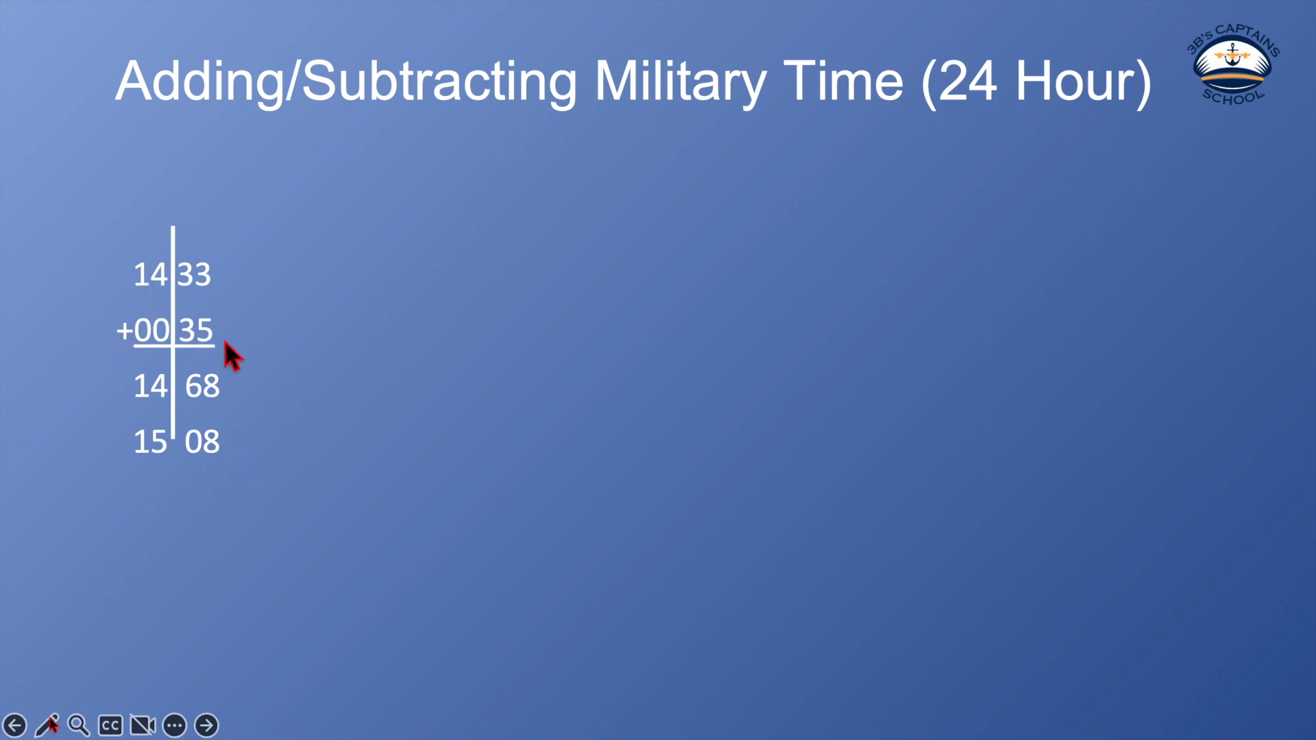
mouse_move(236, 466)
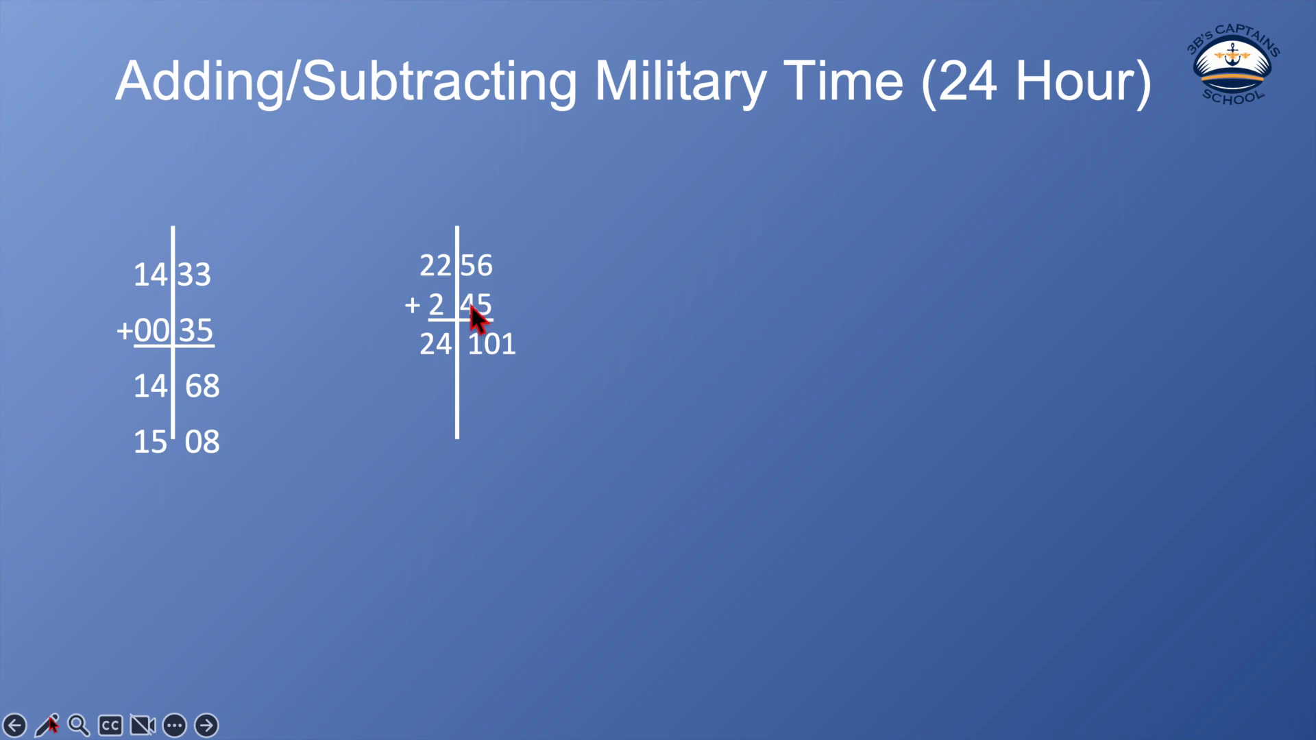
mouse_move(483, 323)
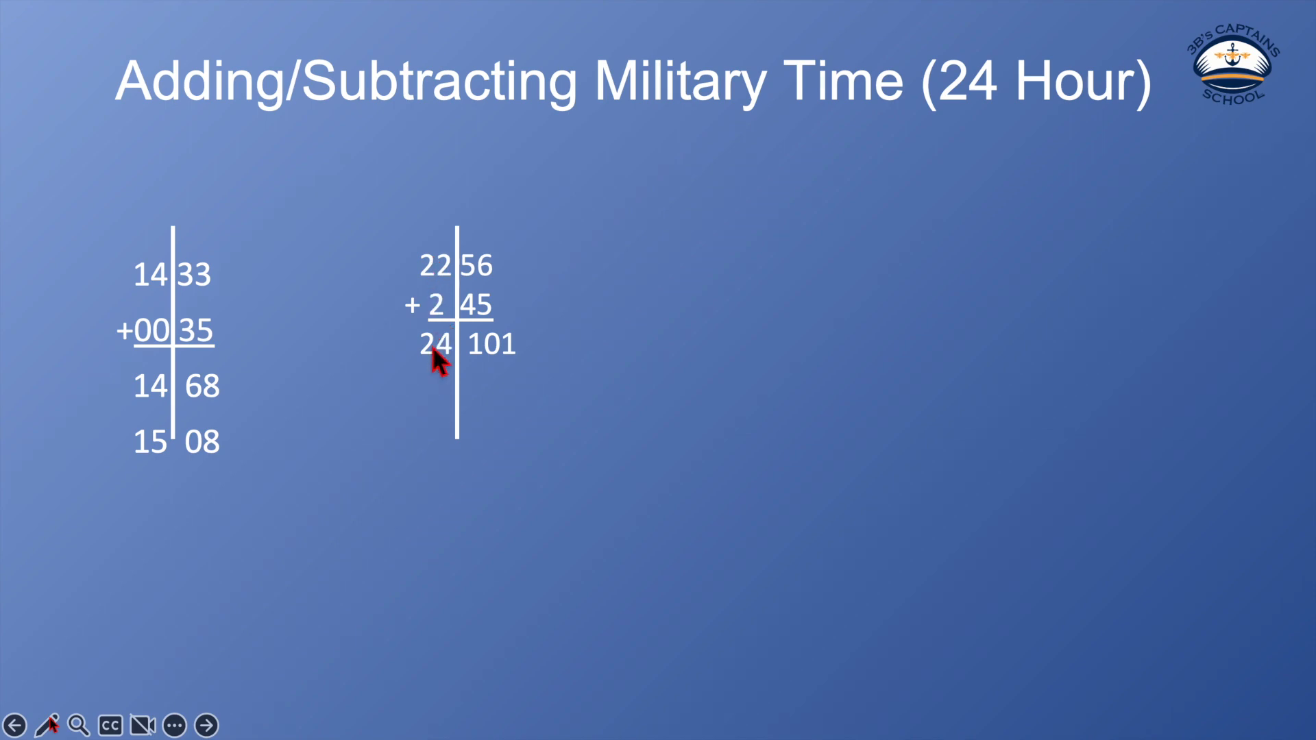
mouse_move(478, 362)
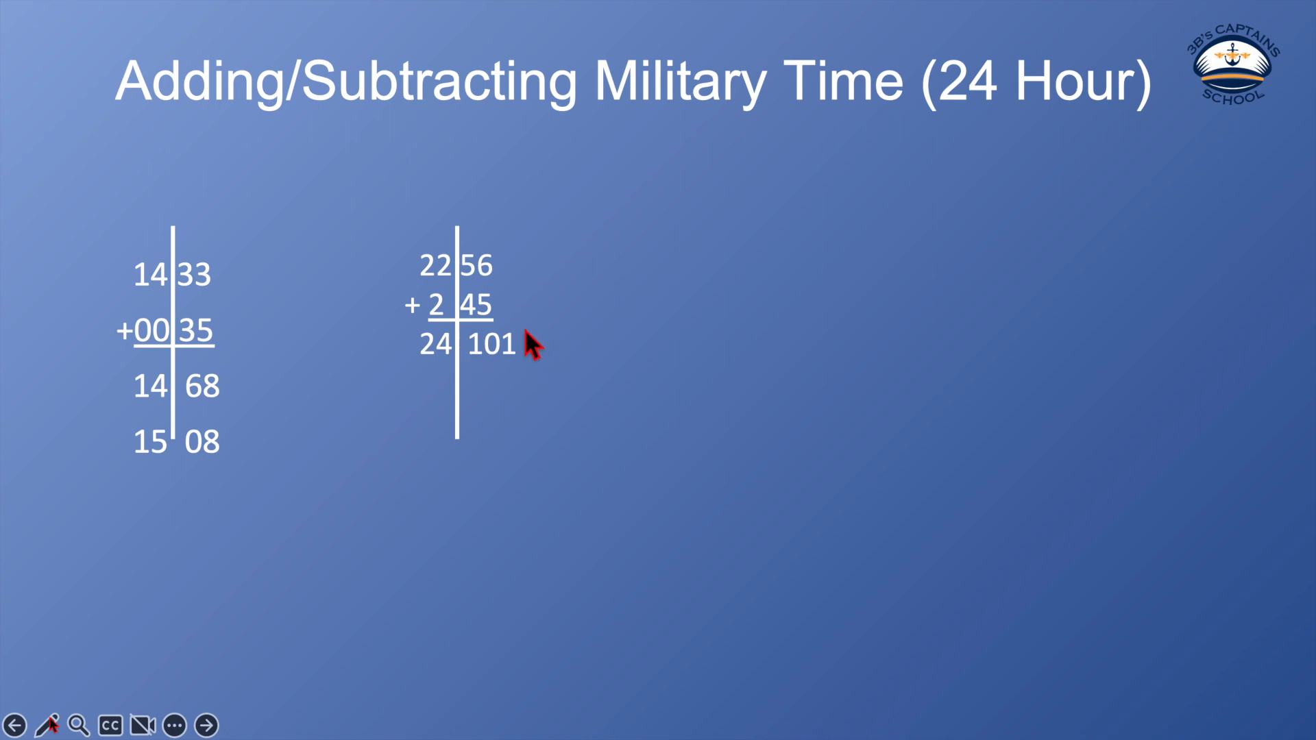
mouse_move(550, 395)
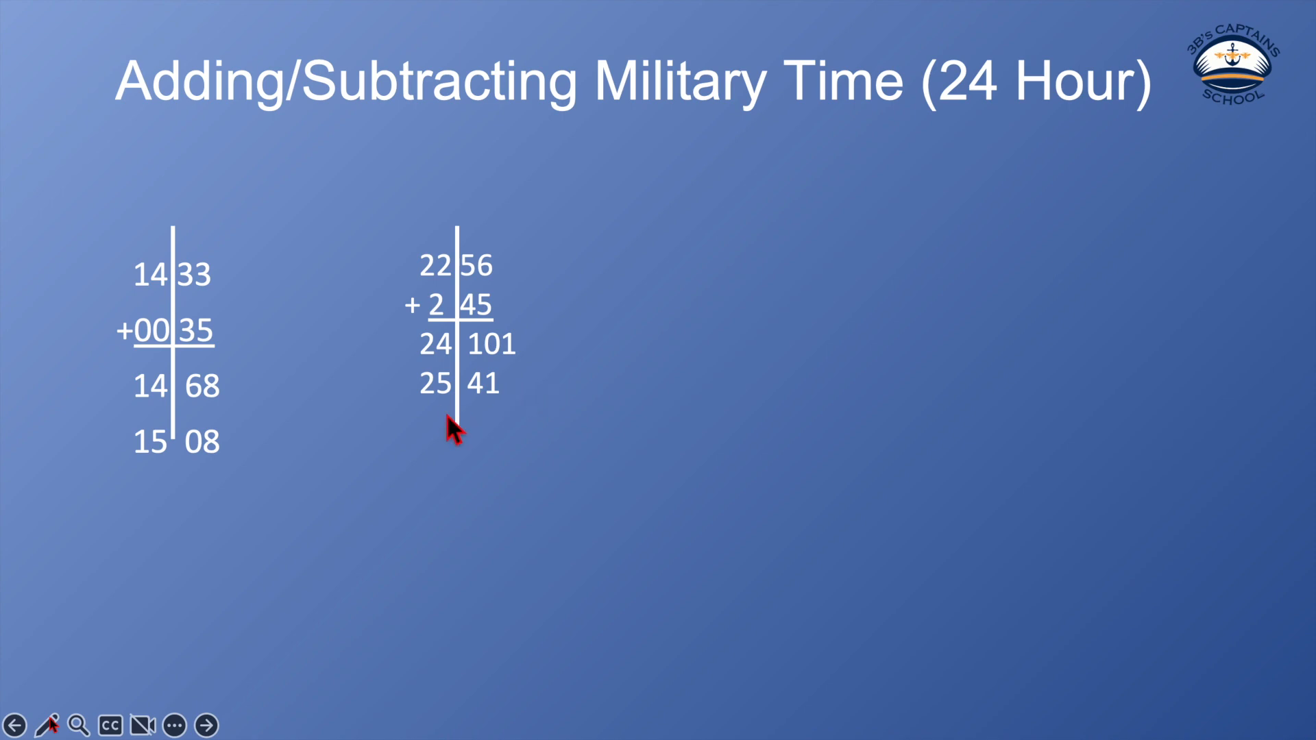
mouse_move(512, 415)
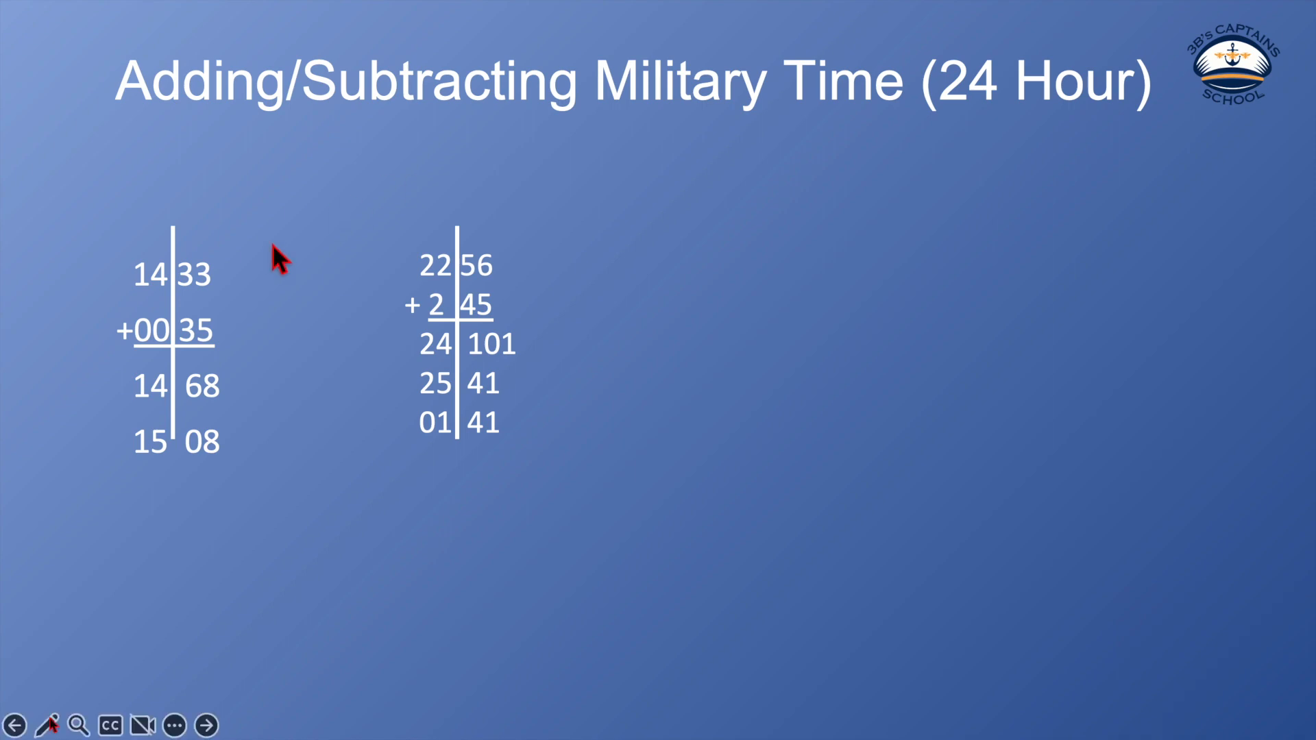
mouse_move(431, 302)
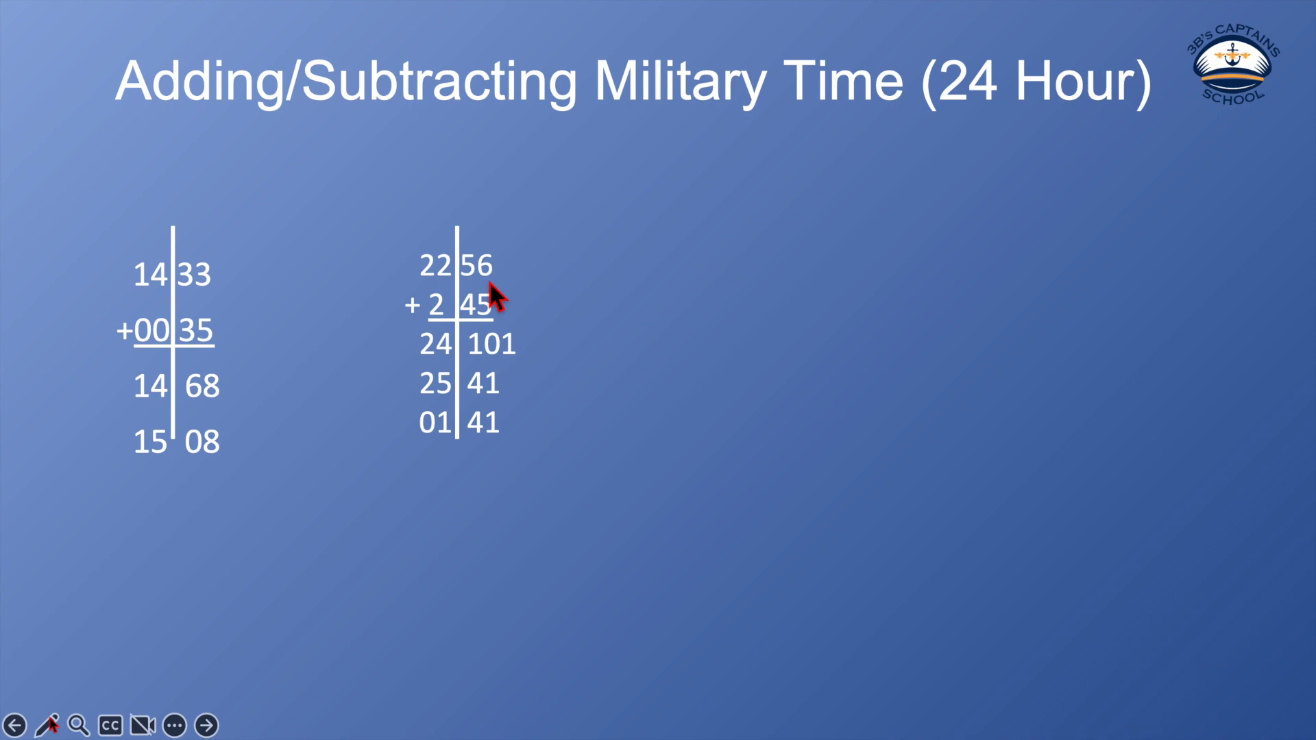
mouse_move(404, 425)
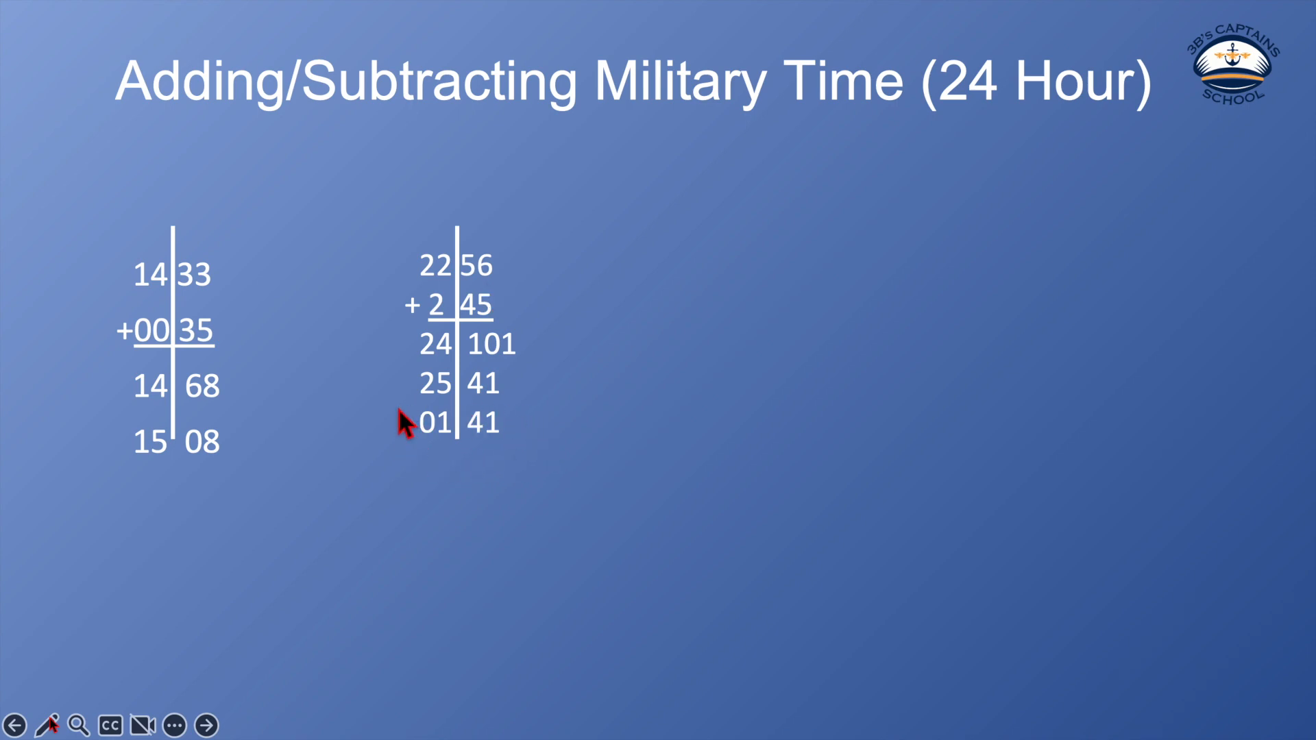